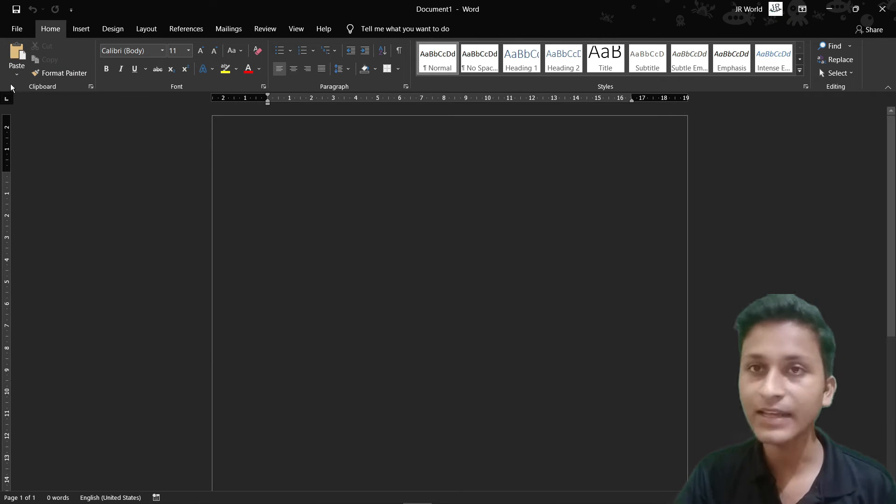
Show Word's backstage home page with templates and recent documents
{"action": "left_click", "coordinate": [17, 29]}
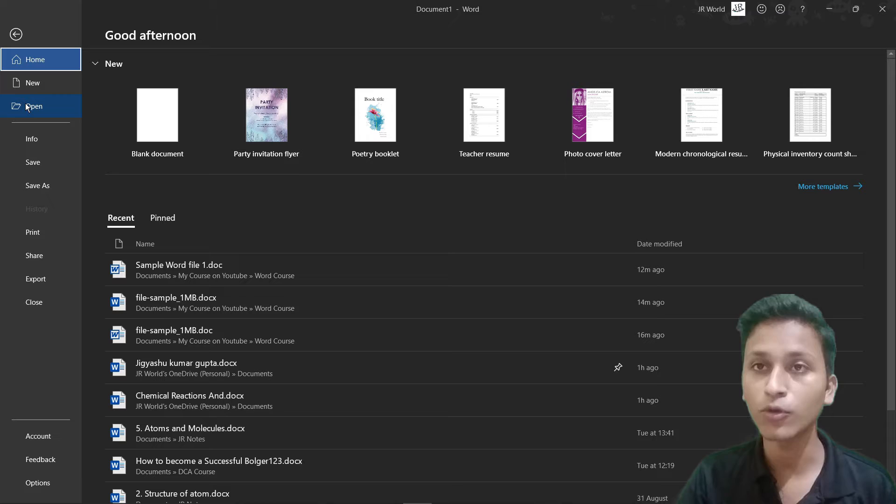
Go to the Open page listing pinned and recent documents
{"action": "left_click", "coordinate": [34, 106]}
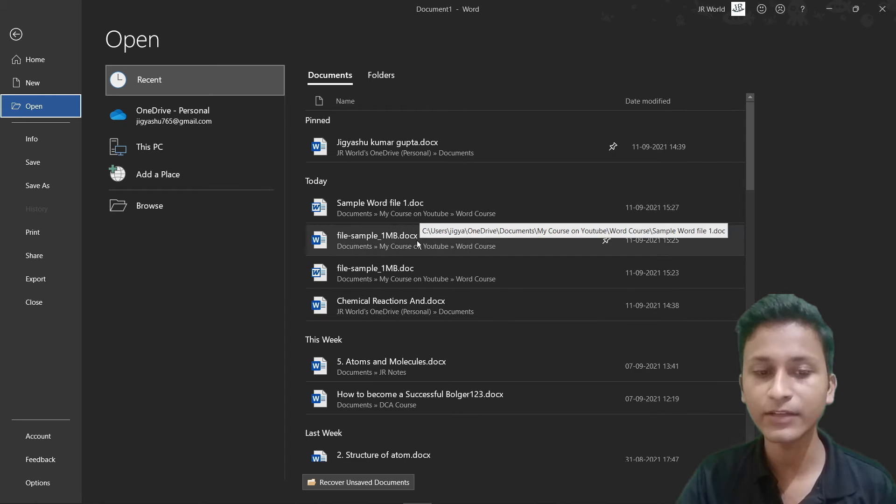
{"action": "mouse_move", "coordinate": [380, 207]}
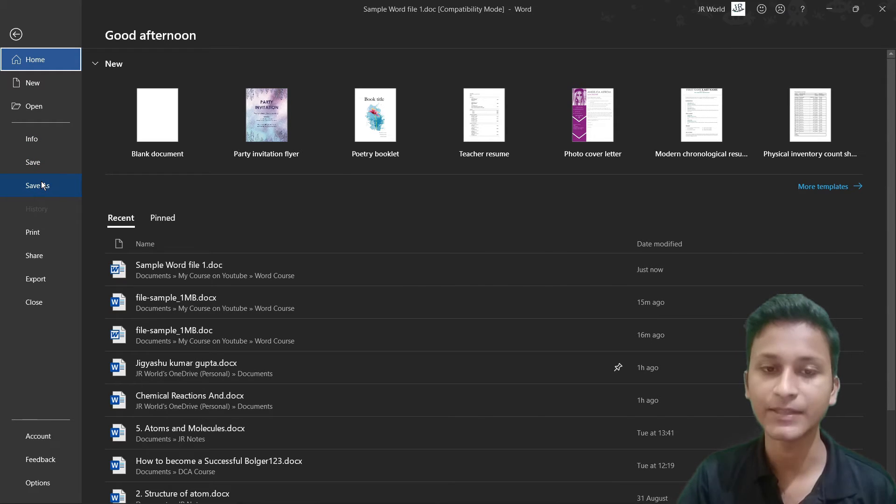
{"action": "left_click", "coordinate": [15, 34]}
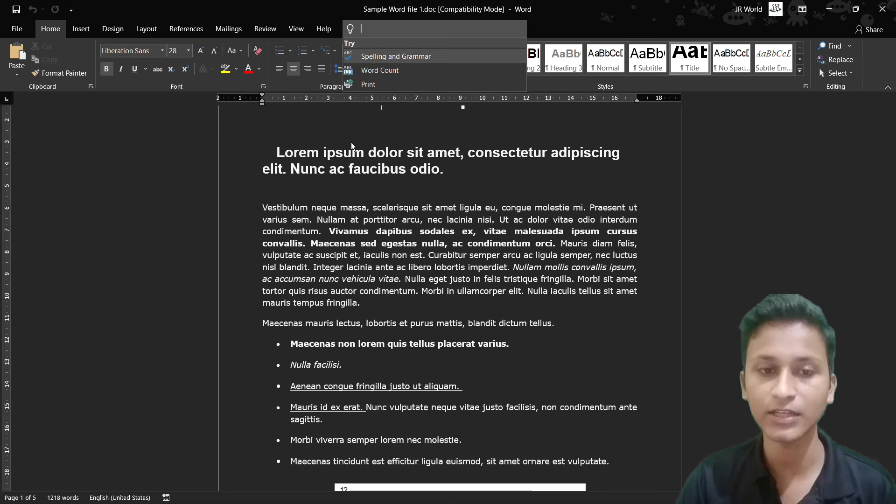
{"action": "mouse_move", "coordinate": [366, 34]}
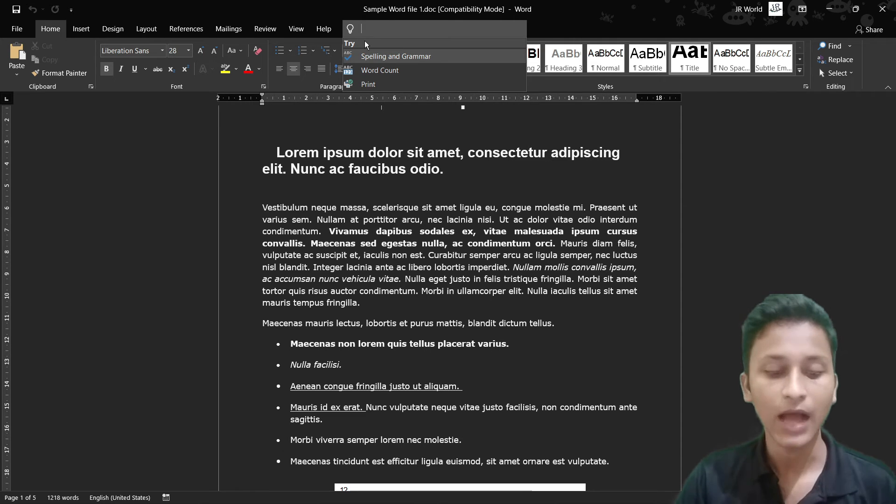
{"action": "type", "text": "open"}
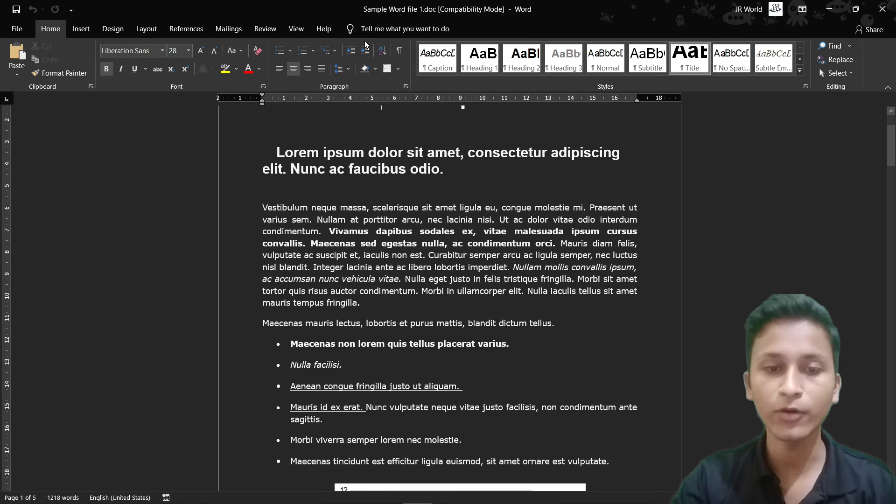
Return to the backstage view to reach the Open page again
{"action": "left_click", "coordinate": [17, 28]}
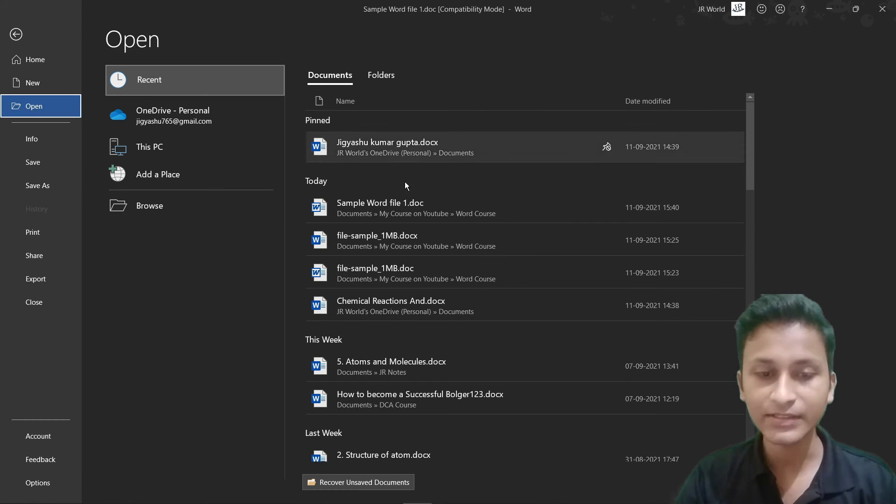
{"action": "mouse_move", "coordinate": [394, 367]}
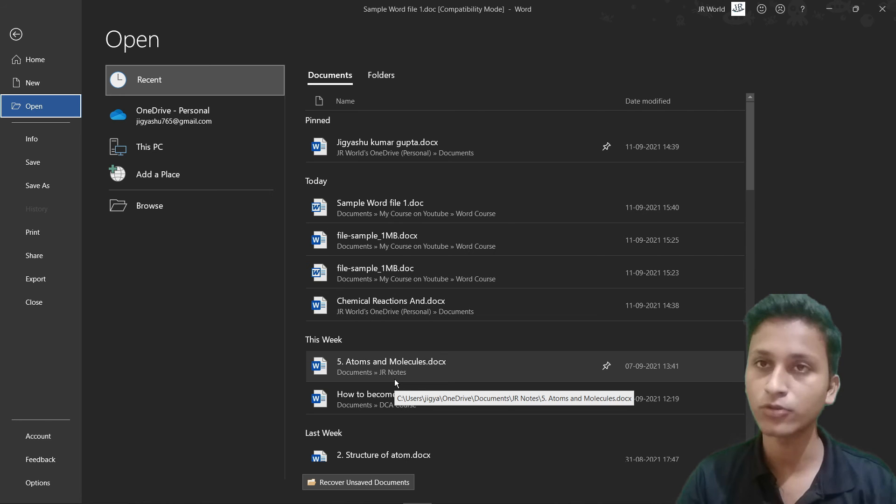
{"action": "mouse_move", "coordinate": [399, 384]}
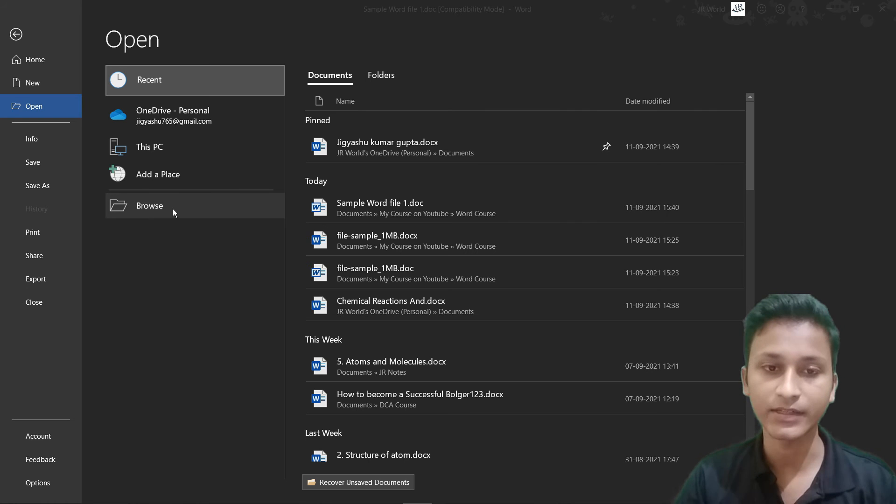
Browse to the Word Course folder and open Sample Word file 2.docx
{"action": "left_click", "coordinate": [150, 206]}
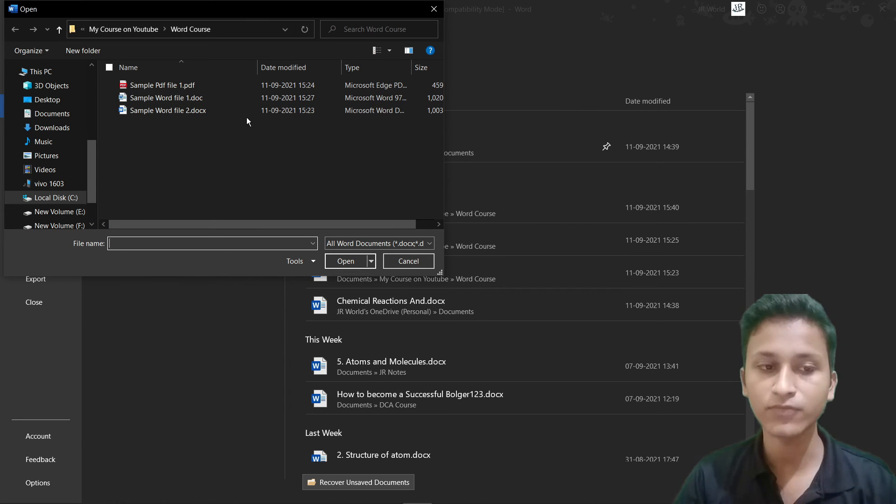
{"action": "left_click", "coordinate": [167, 111]}
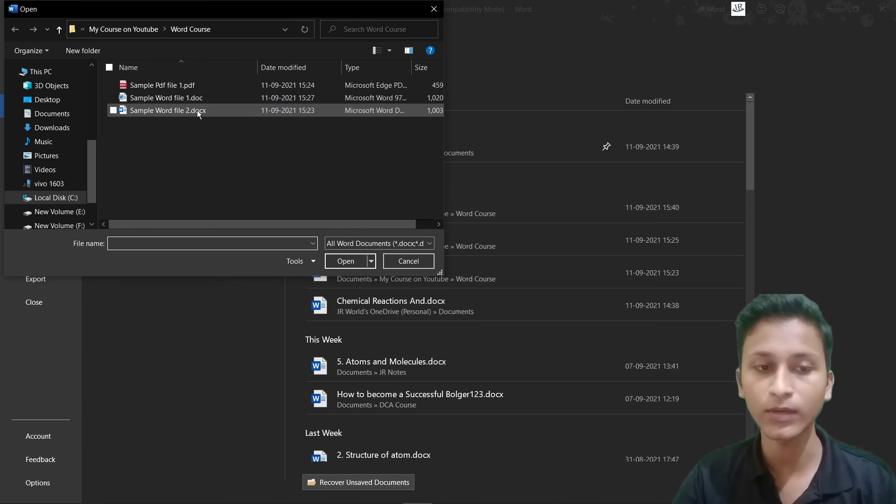
{"action": "left_click", "coordinate": [168, 110]}
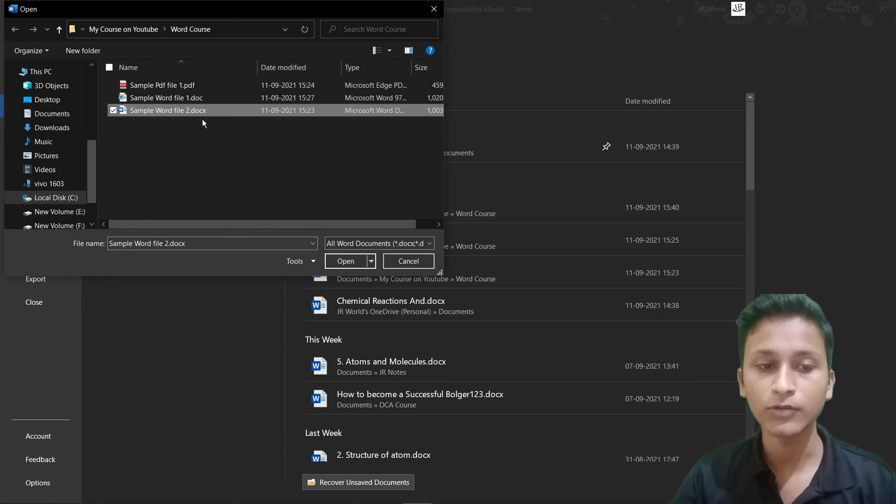
{"action": "left_click", "coordinate": [345, 261]}
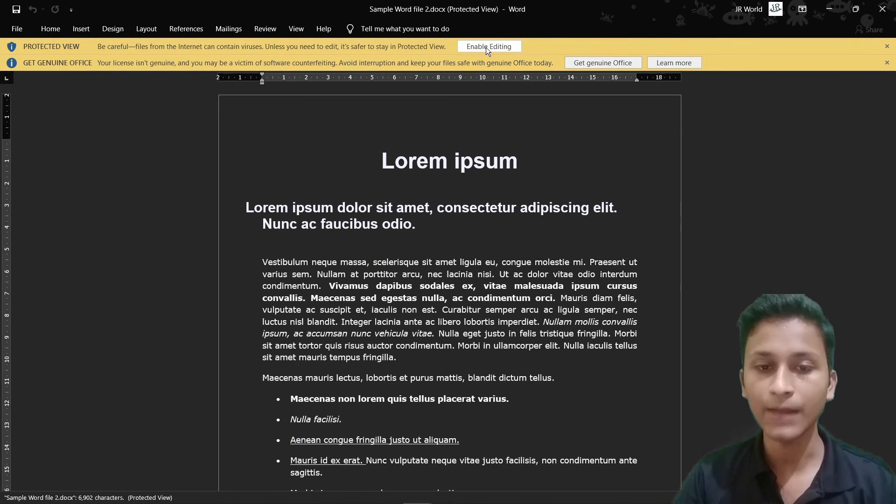
Enable editing on Sample Word file 2.docx to leave Protected View
{"action": "left_click", "coordinate": [488, 46]}
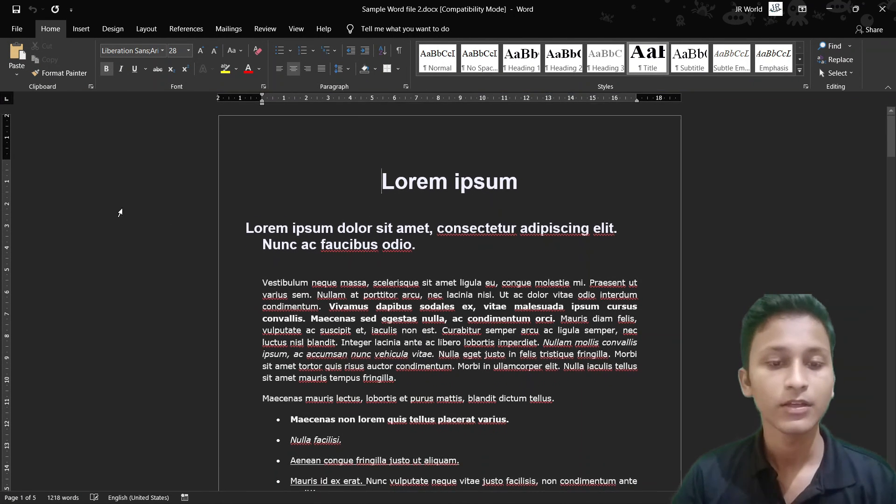
Scroll down past the bulleted list to the three-series column chart
{"action": "scroll", "scroll_direction": "down", "scroll_amount": 3}
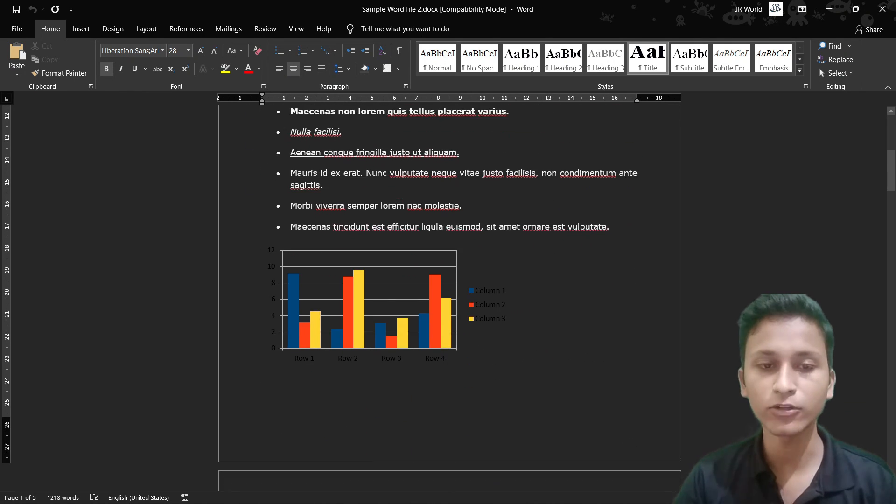
{"action": "scroll", "scroll_direction": "down", "scroll_amount": 3}
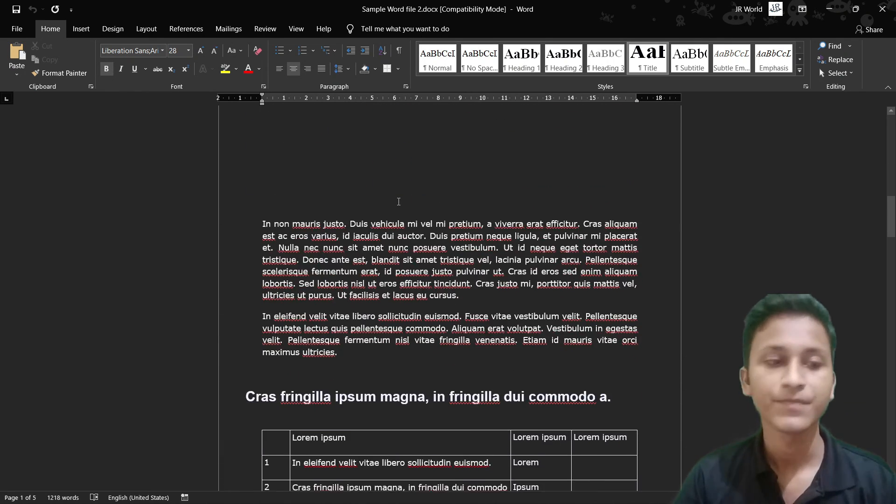
{"action": "scroll", "scroll_direction": "down", "scroll_amount": 3}
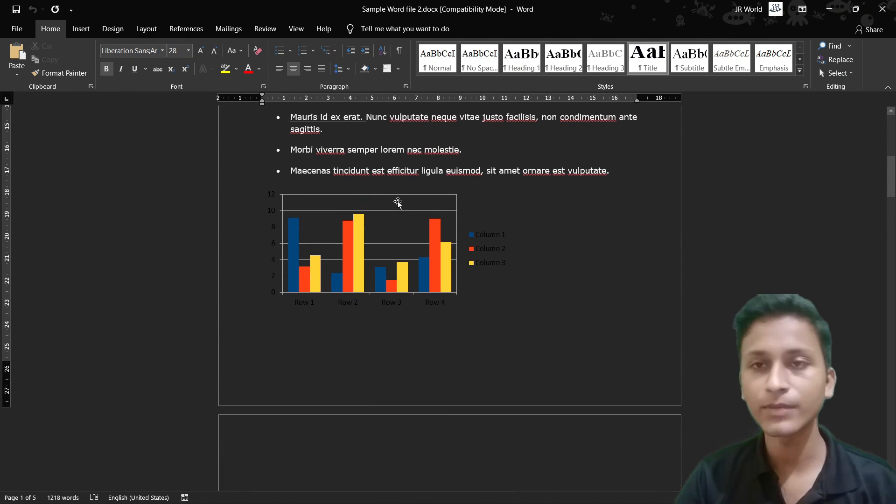